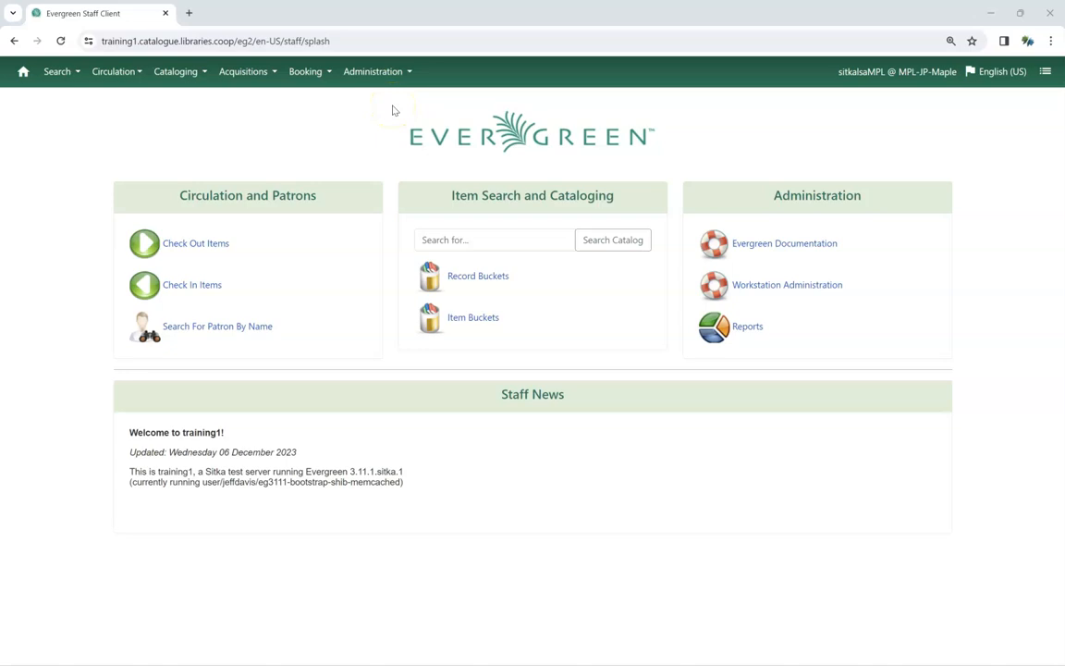
Go to Local Administration from the Administration menu
left_click(374, 70)
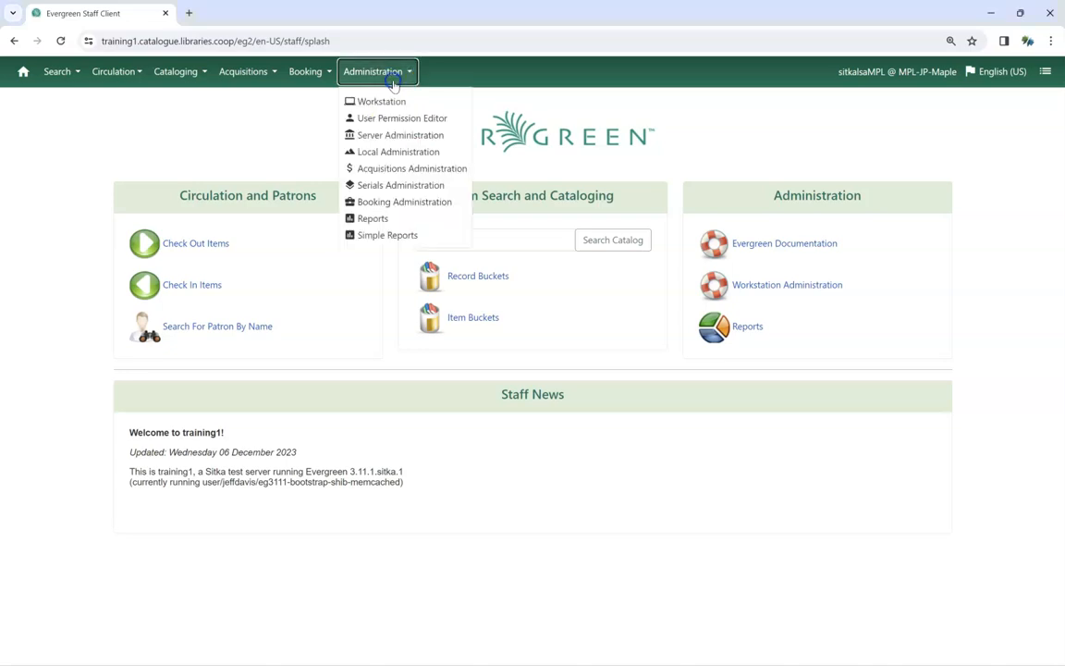
left_click(395, 151)
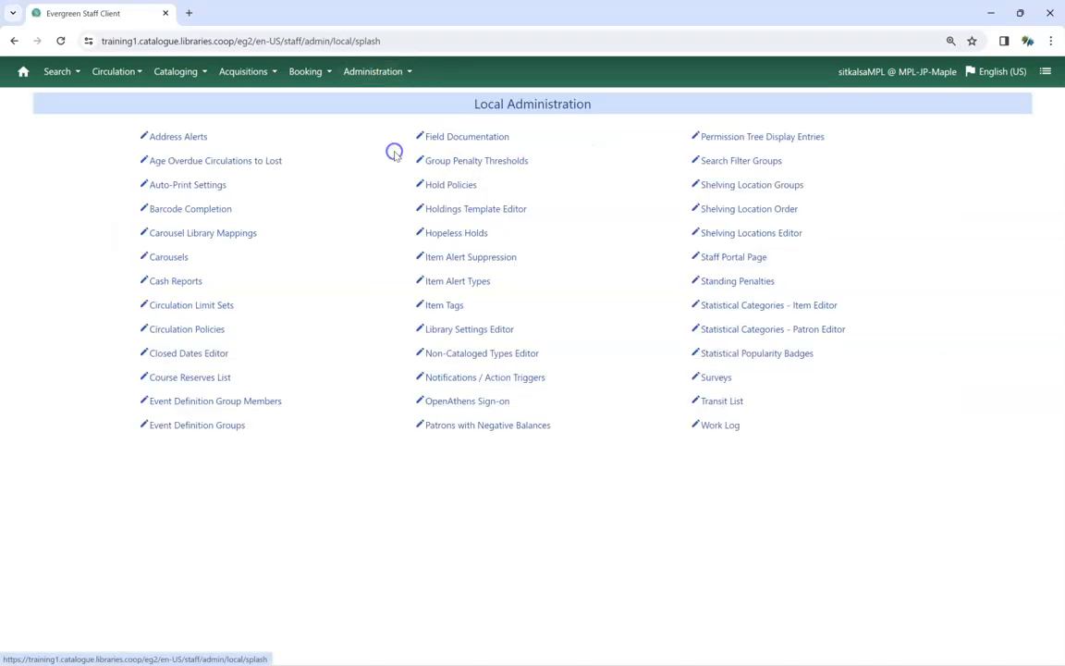
mouse_move(707, 305)
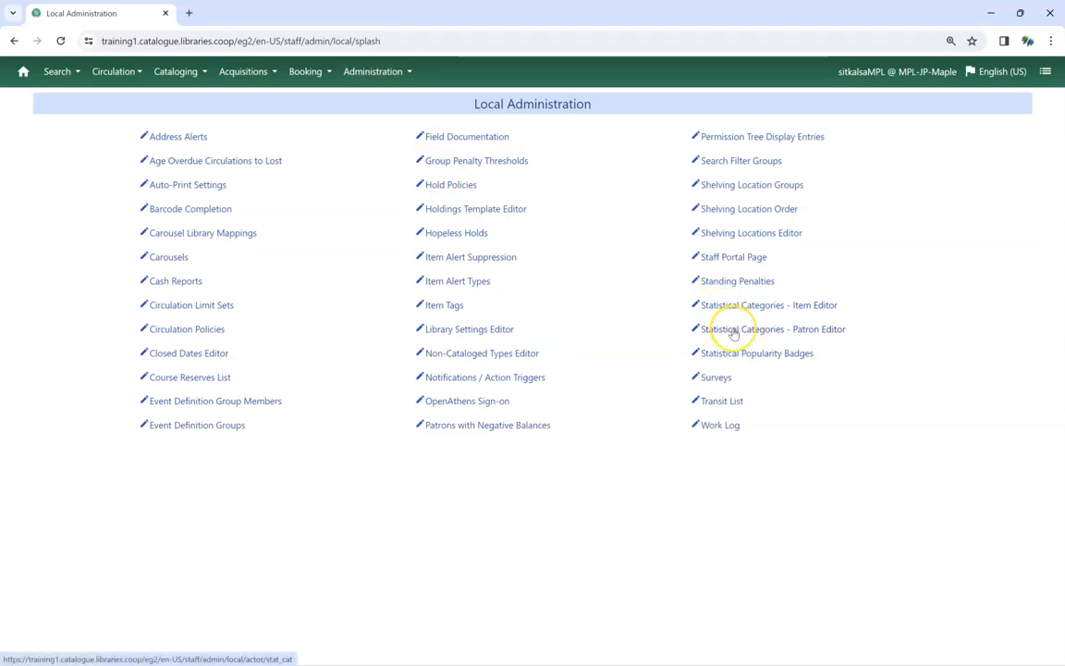
Select the Tax Areas row in the patron statistical category editor and show its actions
left_click(775, 329)
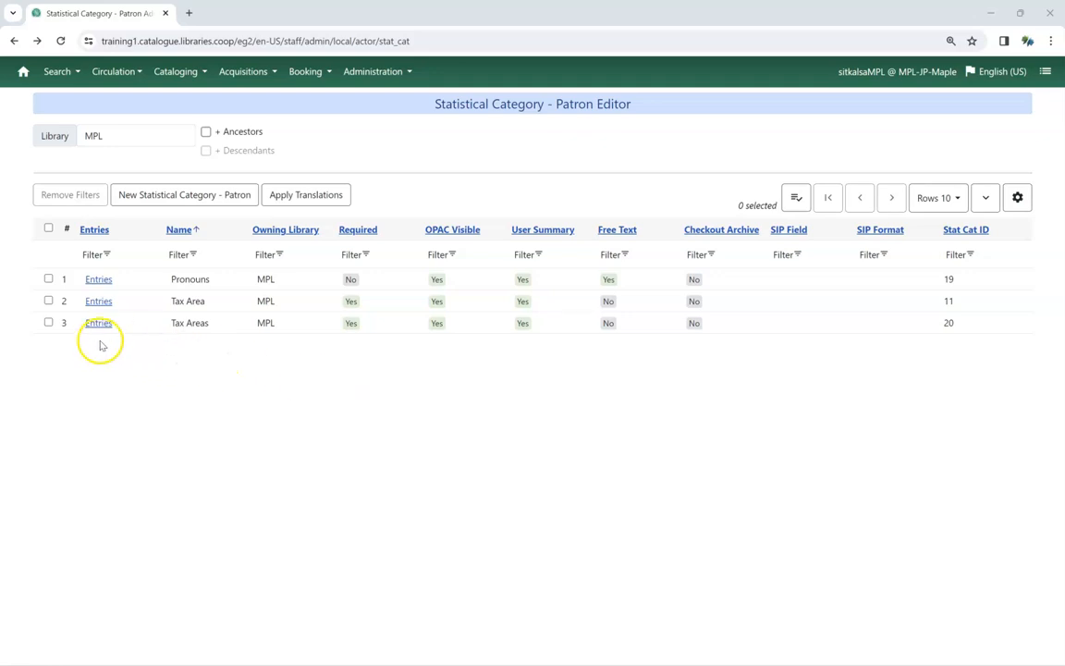
left_click(48, 321)
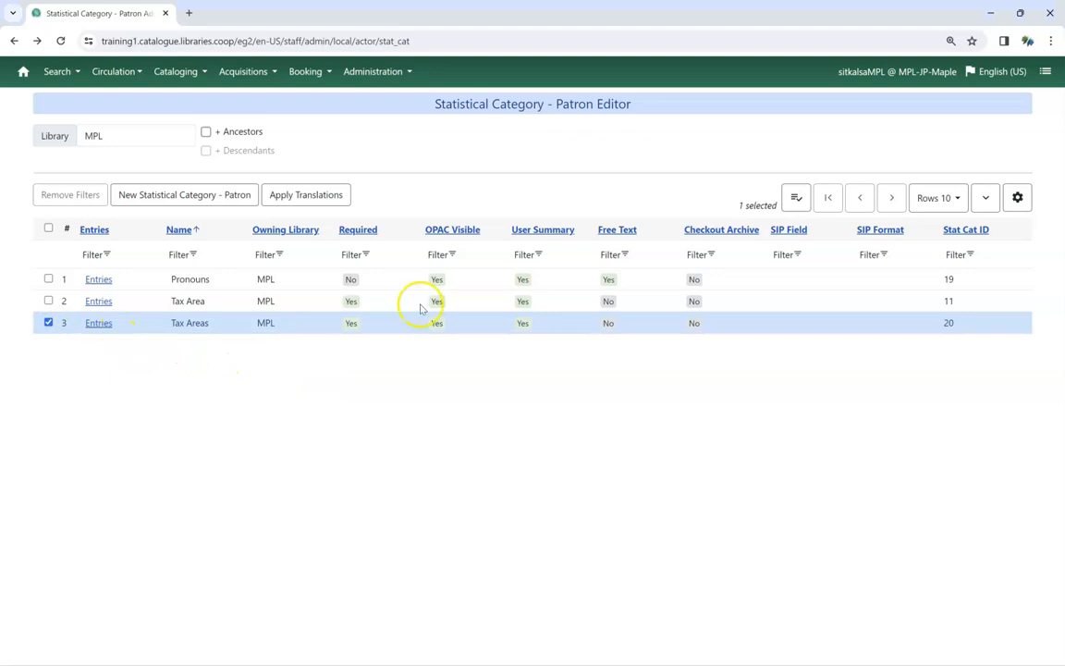
left_click(795, 195)
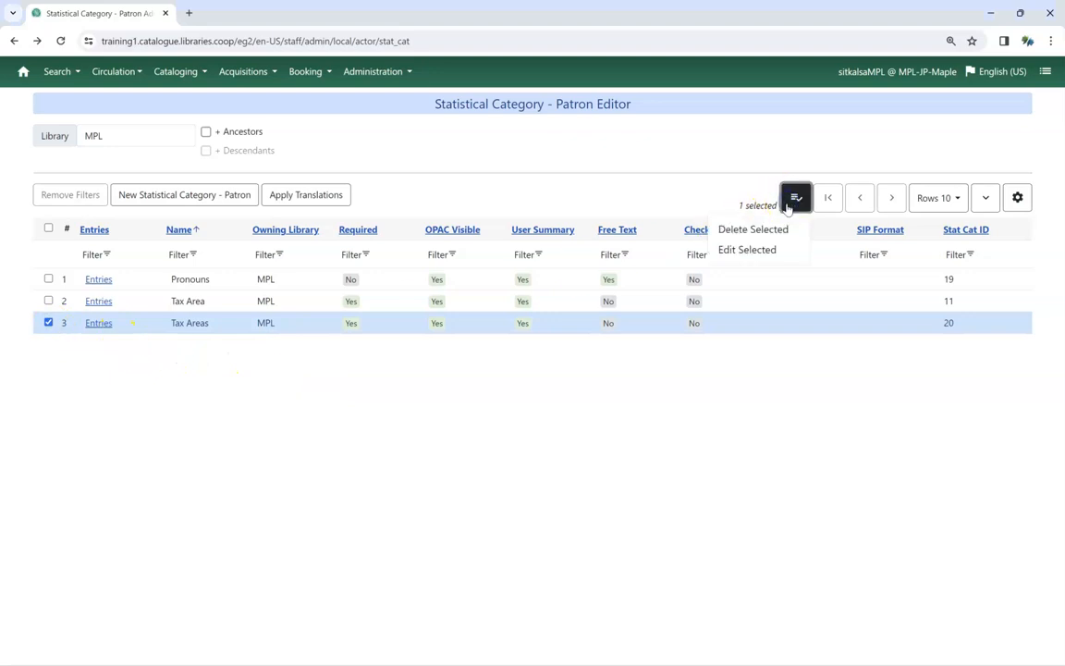
Delete the Tax Areas category, confirming so only Pronouns and Tax Area remain
left_click(752, 229)
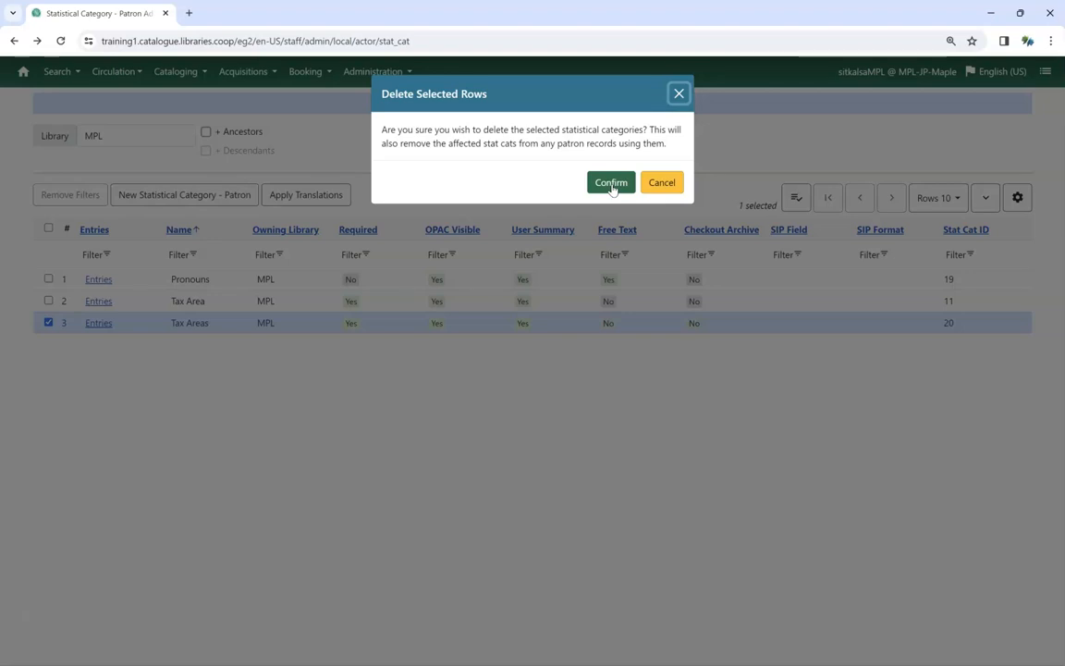
left_click(610, 183)
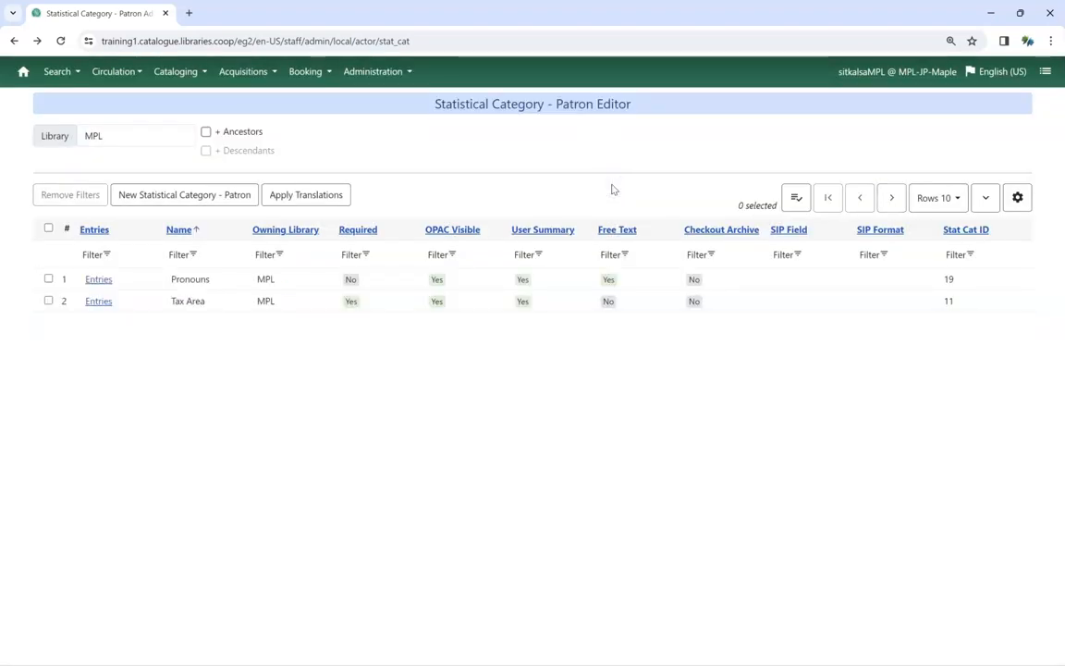
mouse_move(654, 442)
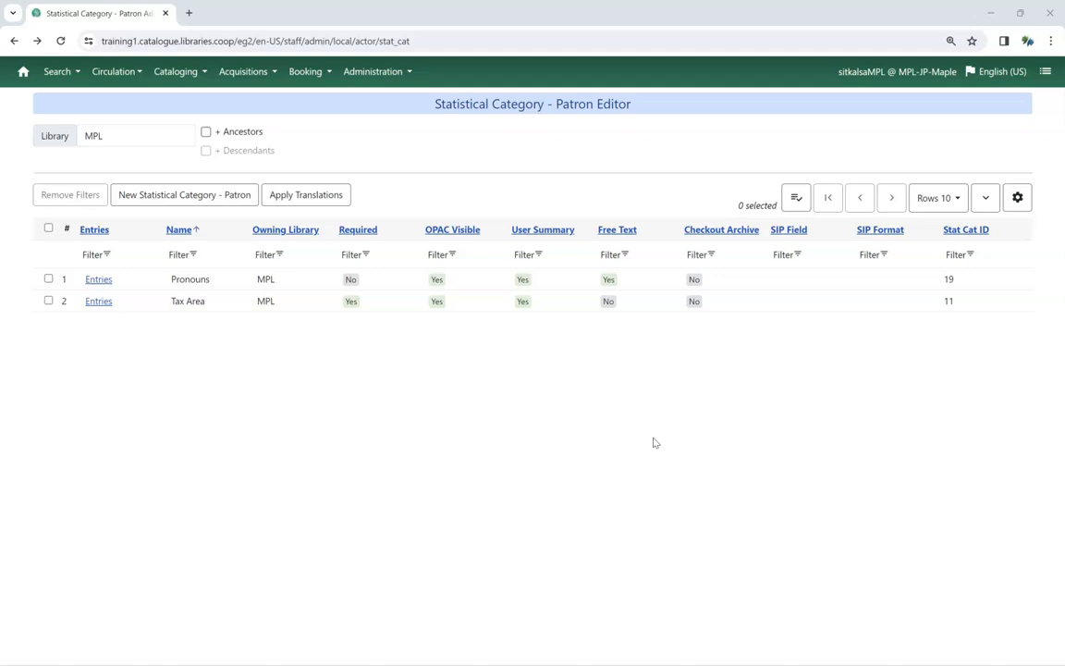